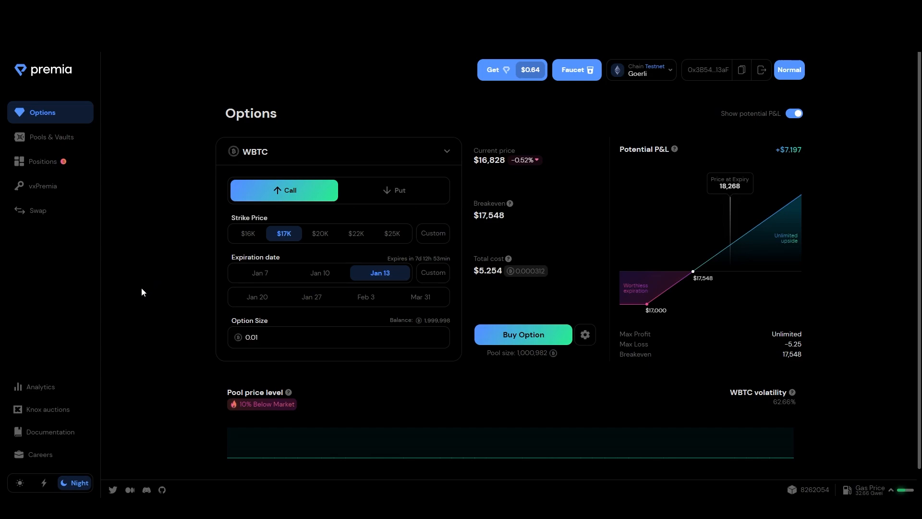
mouse_move(47, 412)
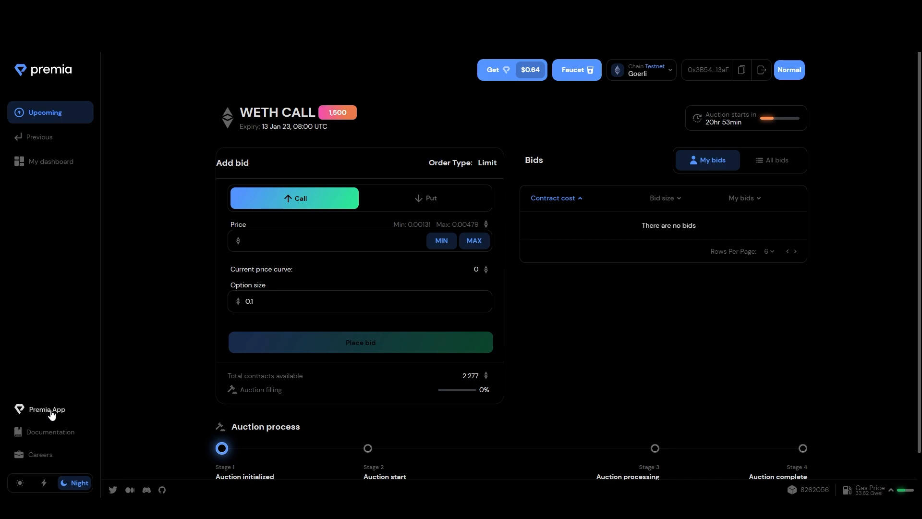
mouse_move(55, 409)
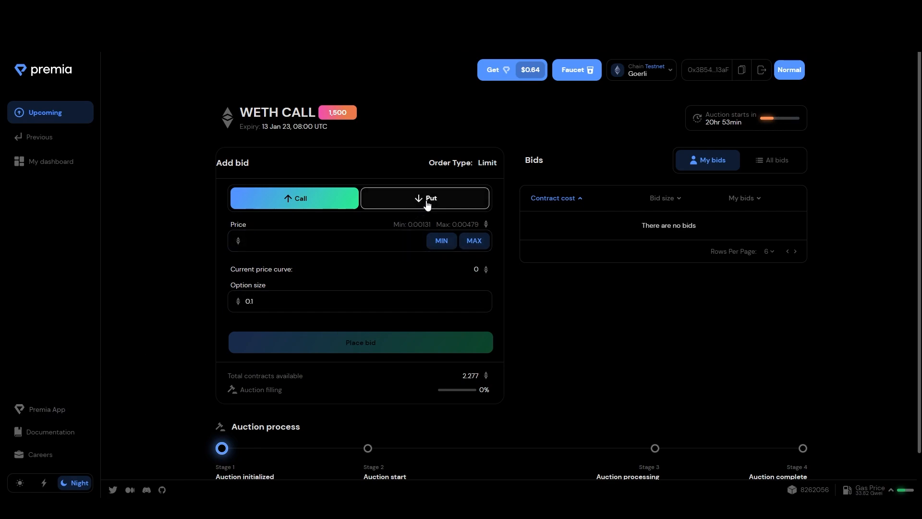
Step: Set up a WETH put bid priced 5.5 with option size 1
click(425, 198)
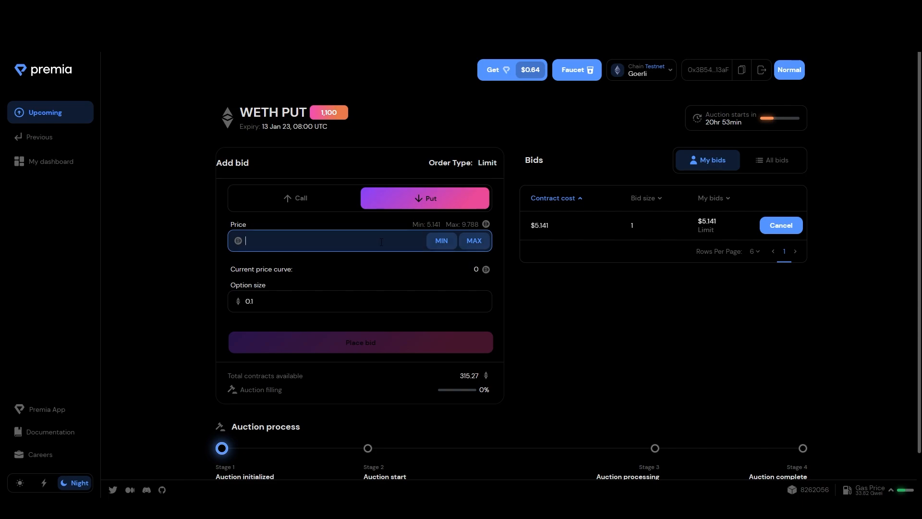
text(5.5)
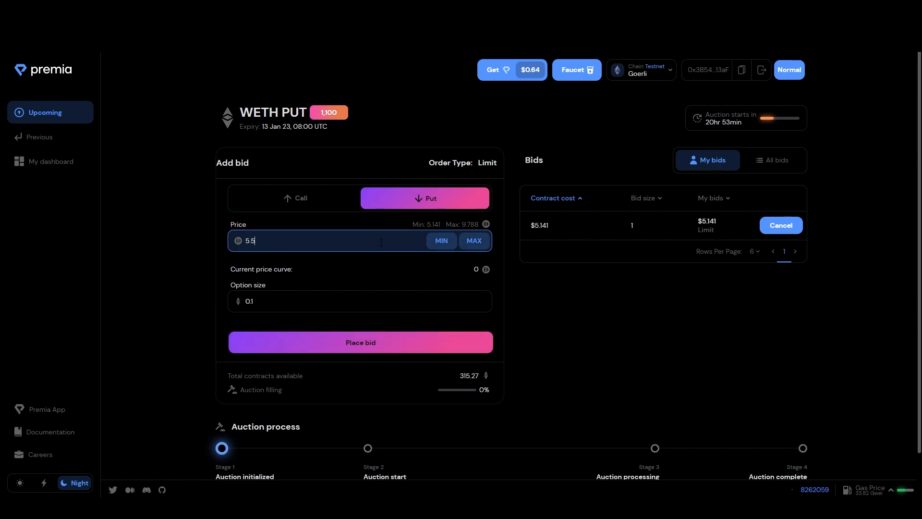
click(359, 301)
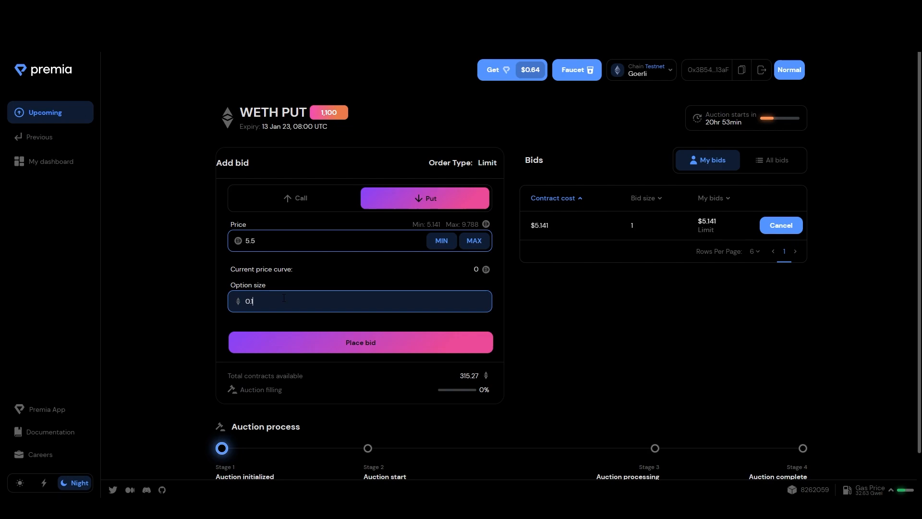
text(1)
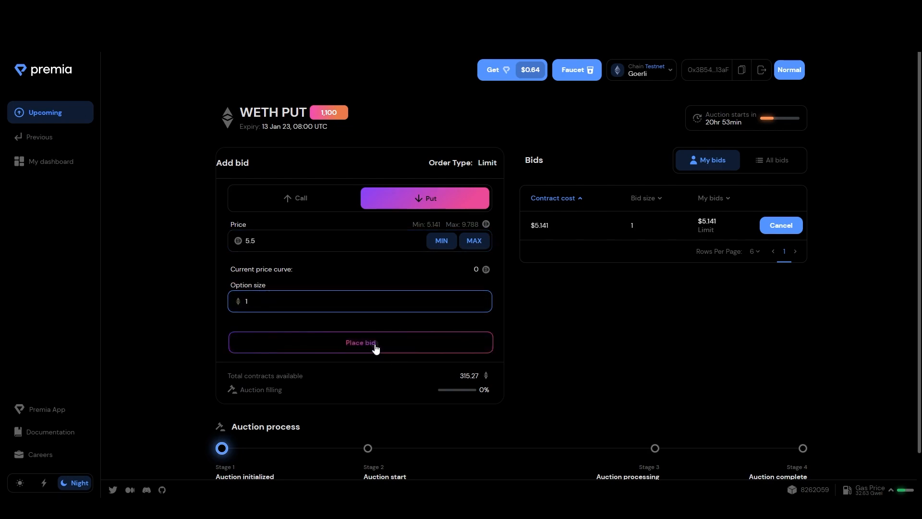
Step: Submit the limit put bid and approve it in MetaMask
click(359, 341)
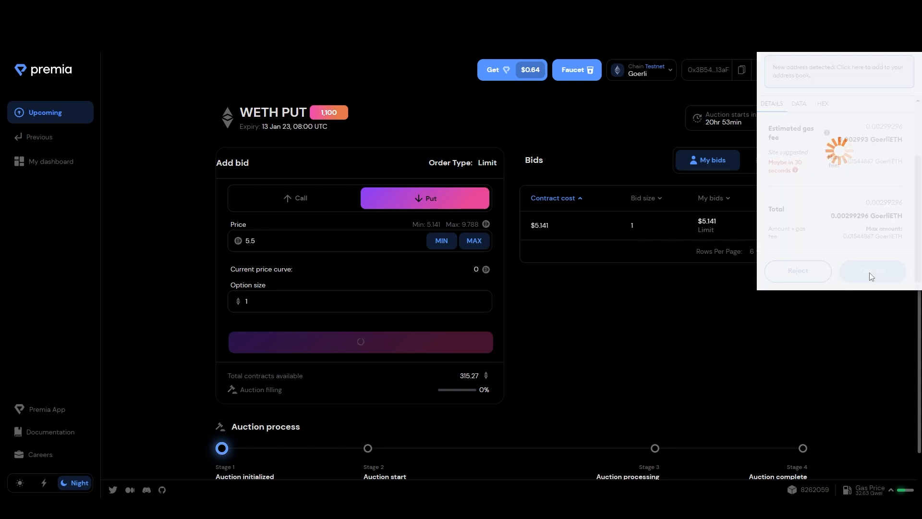
click(872, 270)
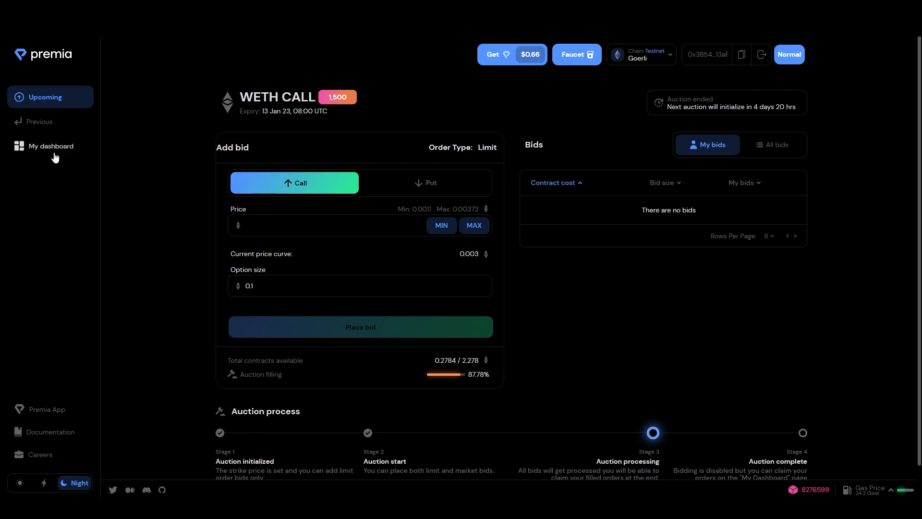
Step: Claim the filled $1,100 DAI put from My dashboard
click(50, 146)
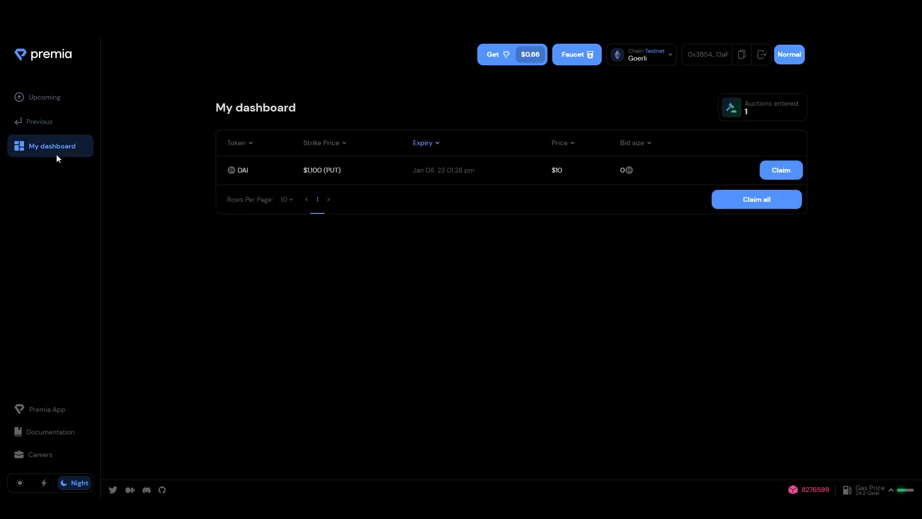
click(780, 170)
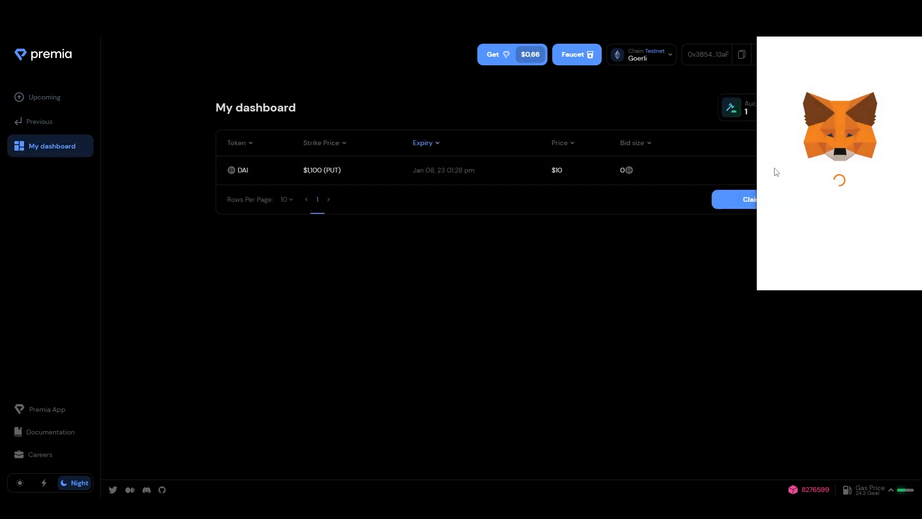